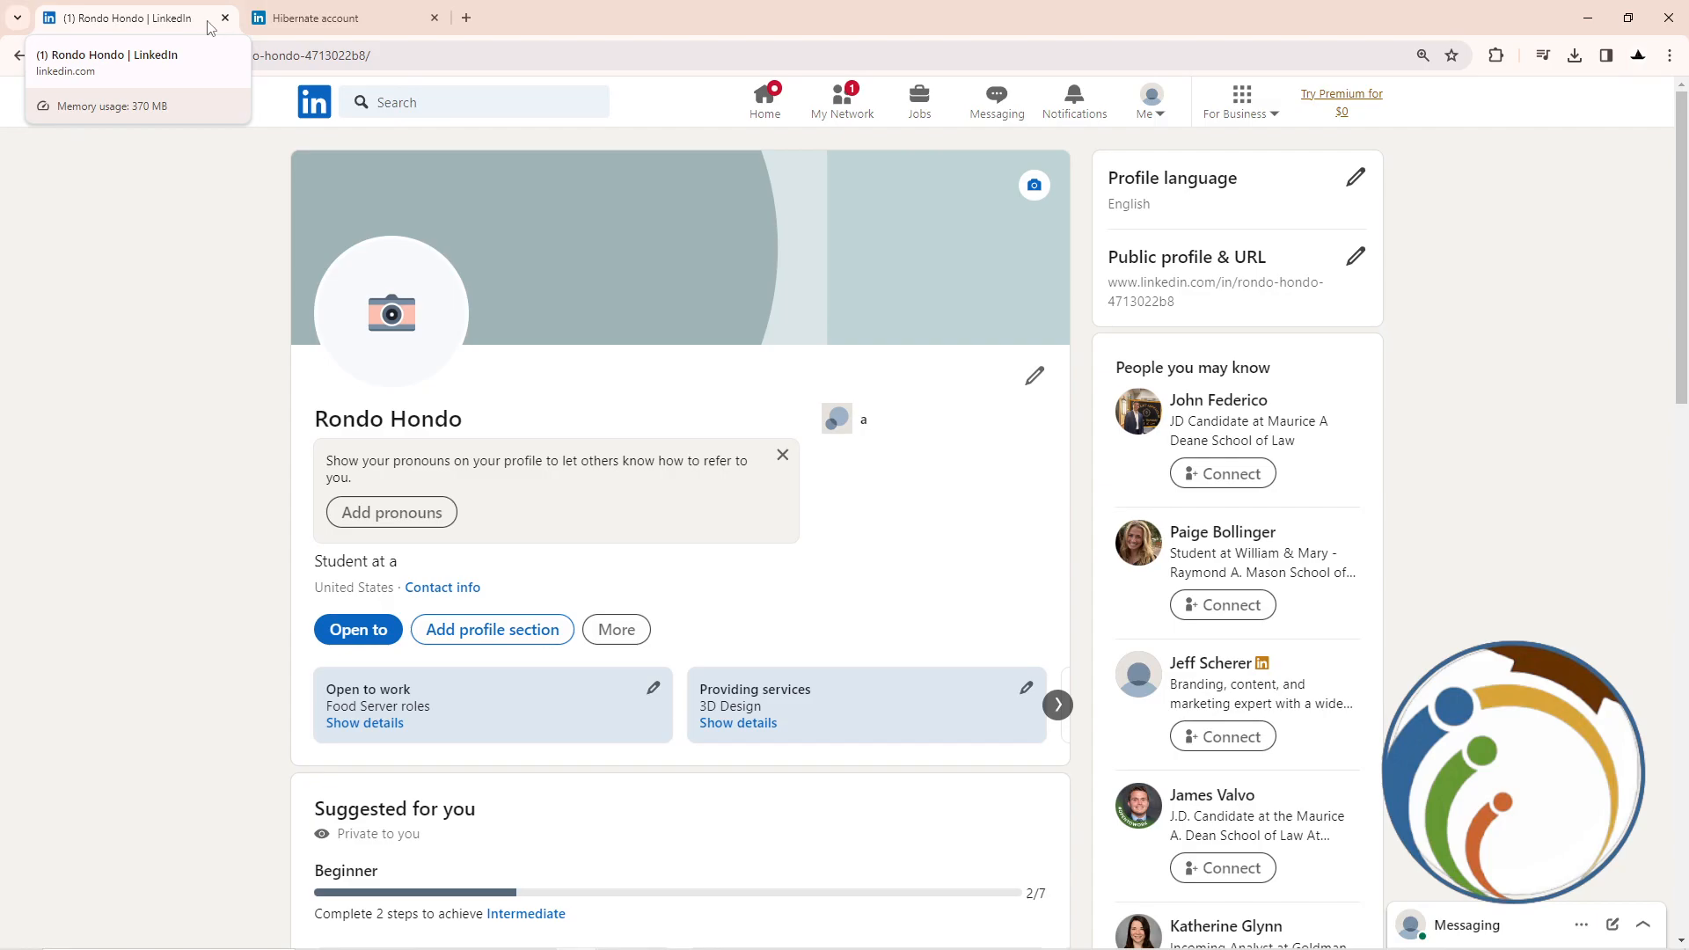
Step: Open the Me account menu from the Rondo Hondo profile page
{"action": "left_click", "coordinate": [1151, 99]}
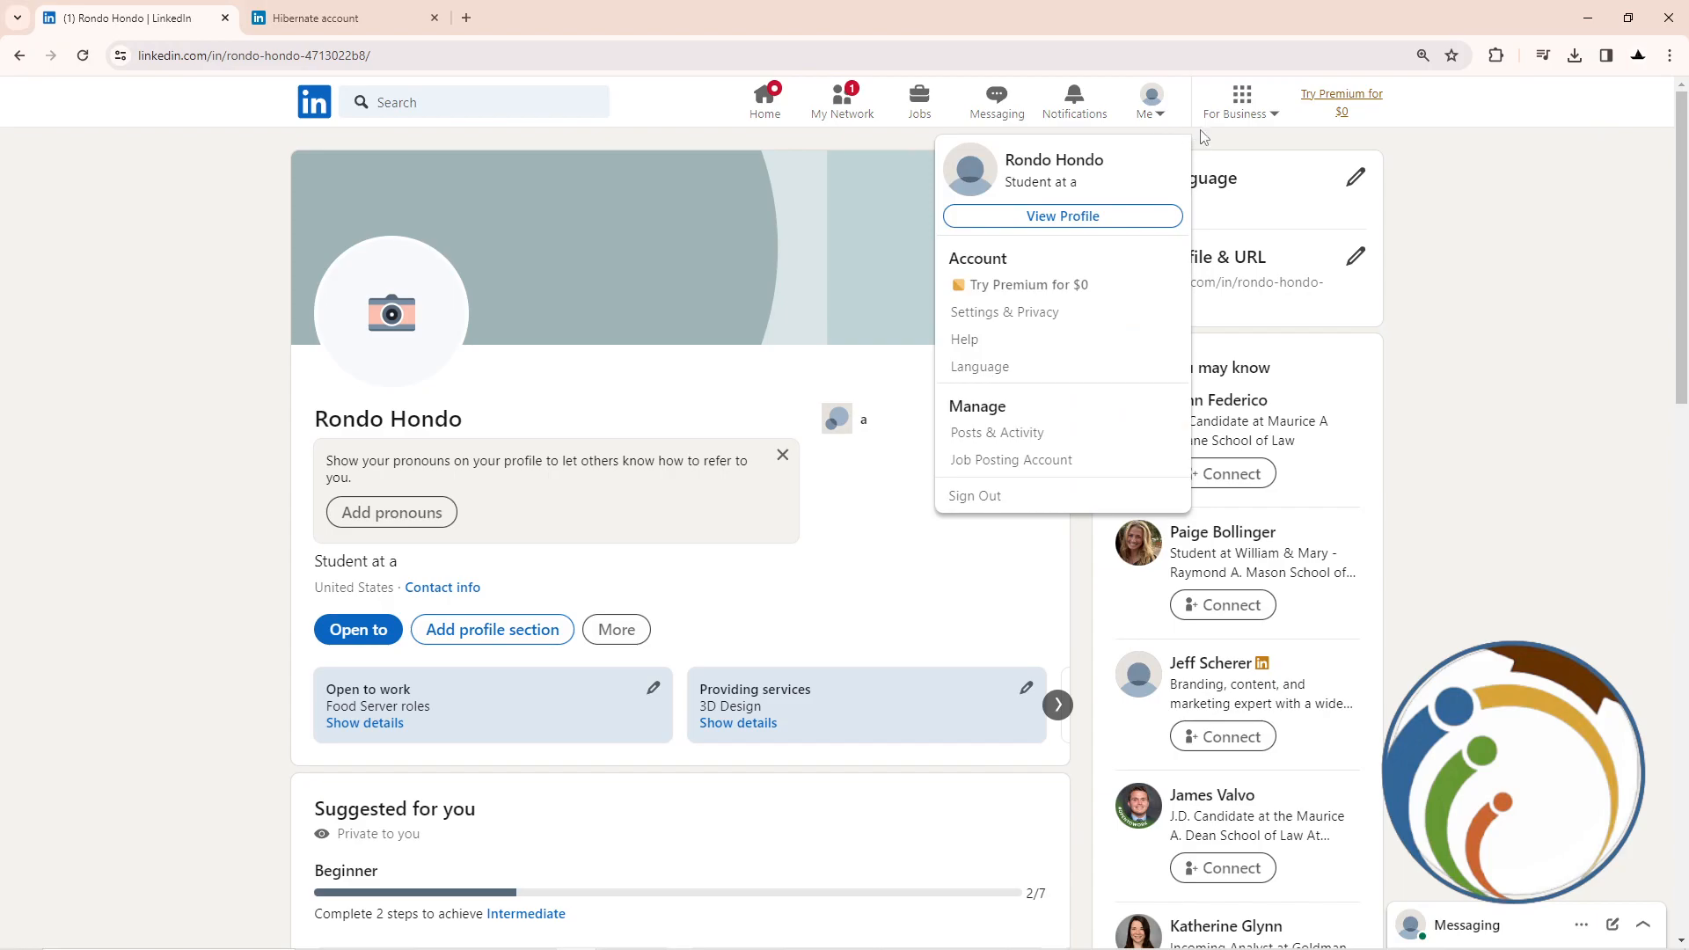
{"action": "mouse_move", "coordinate": [997, 315]}
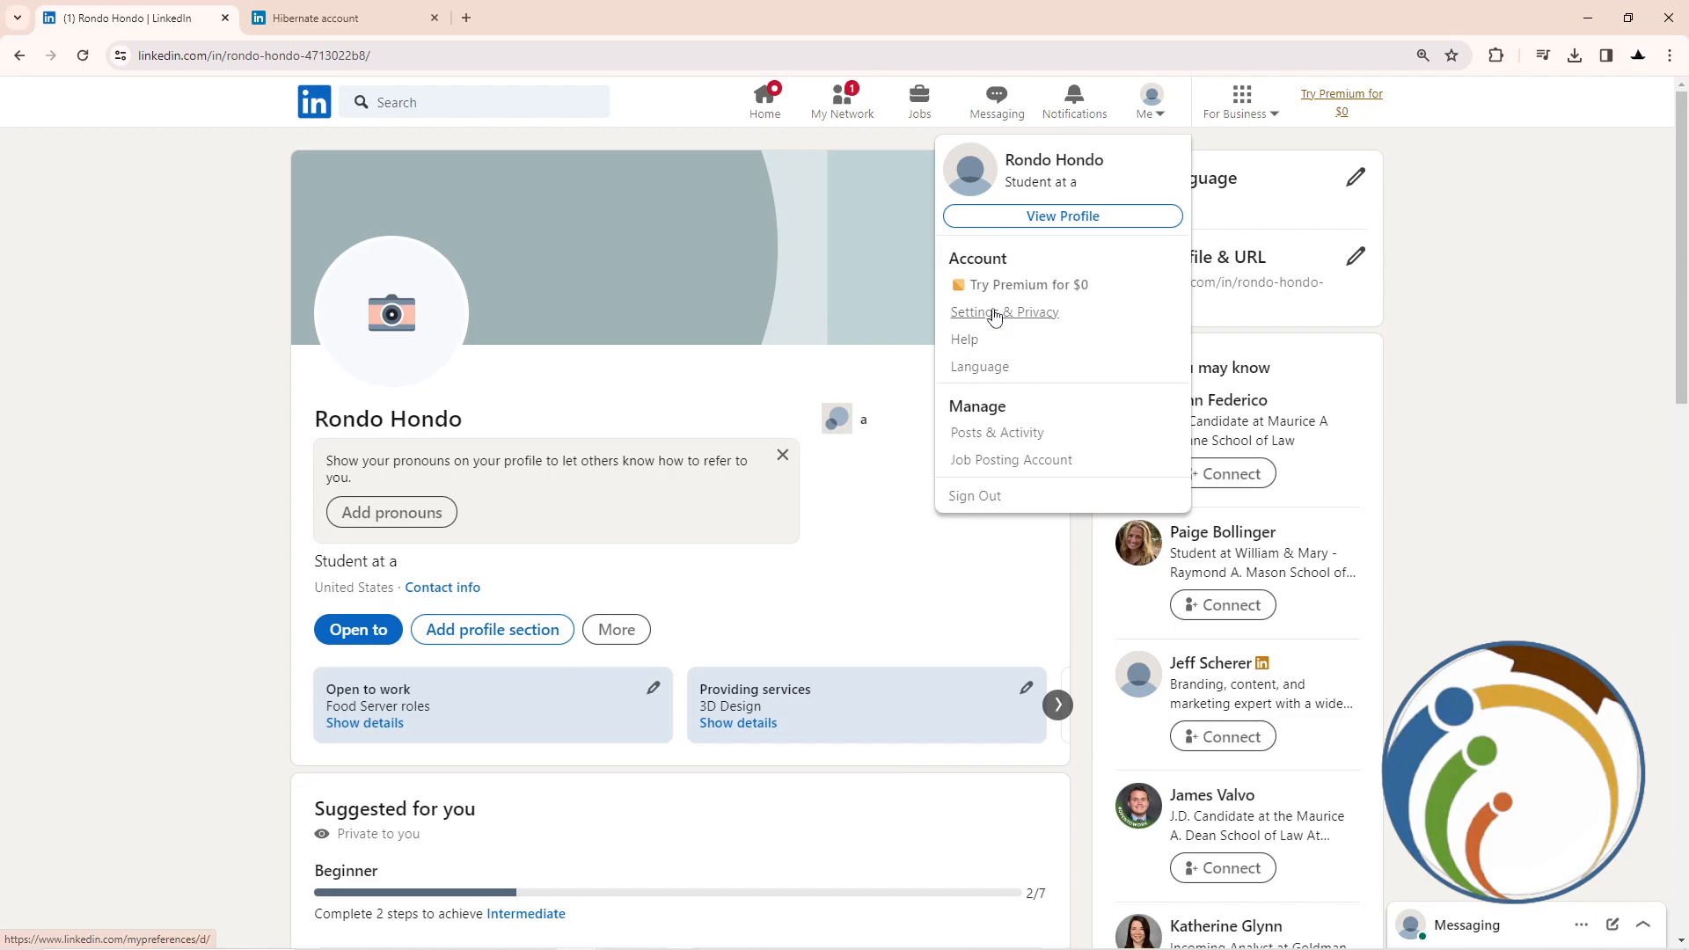
Step: Go to Settings & Privacy and scroll down to the Account management section
{"action": "left_click", "coordinate": [1004, 311]}
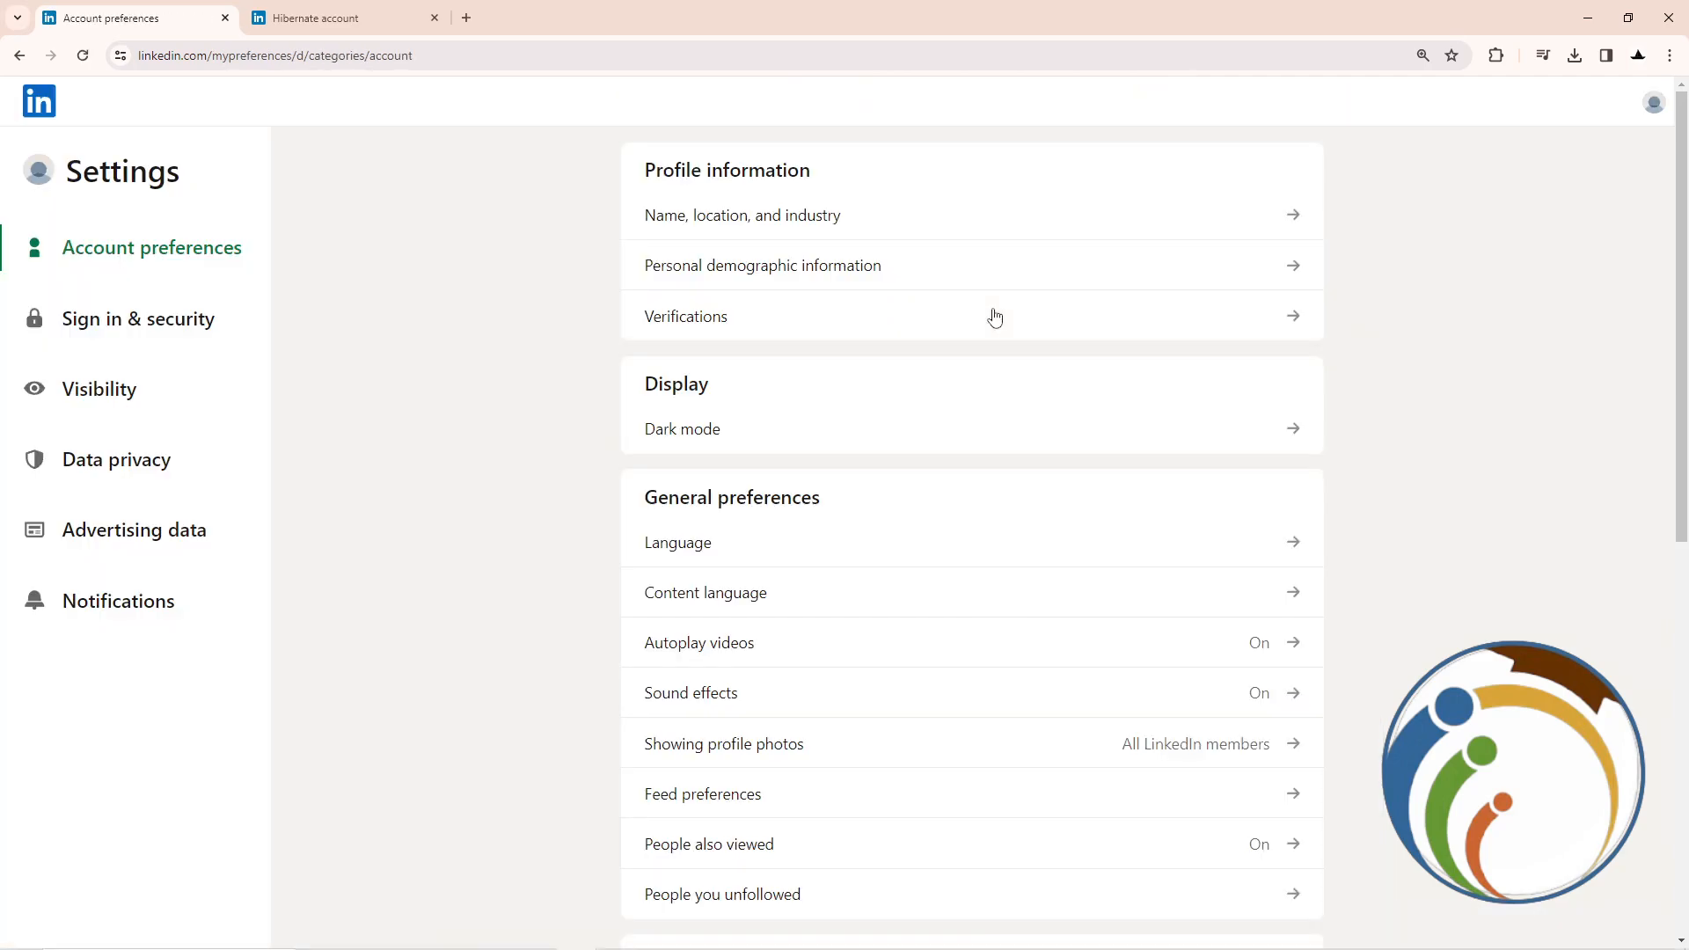
{"action": "mouse_move", "coordinate": [401, 309]}
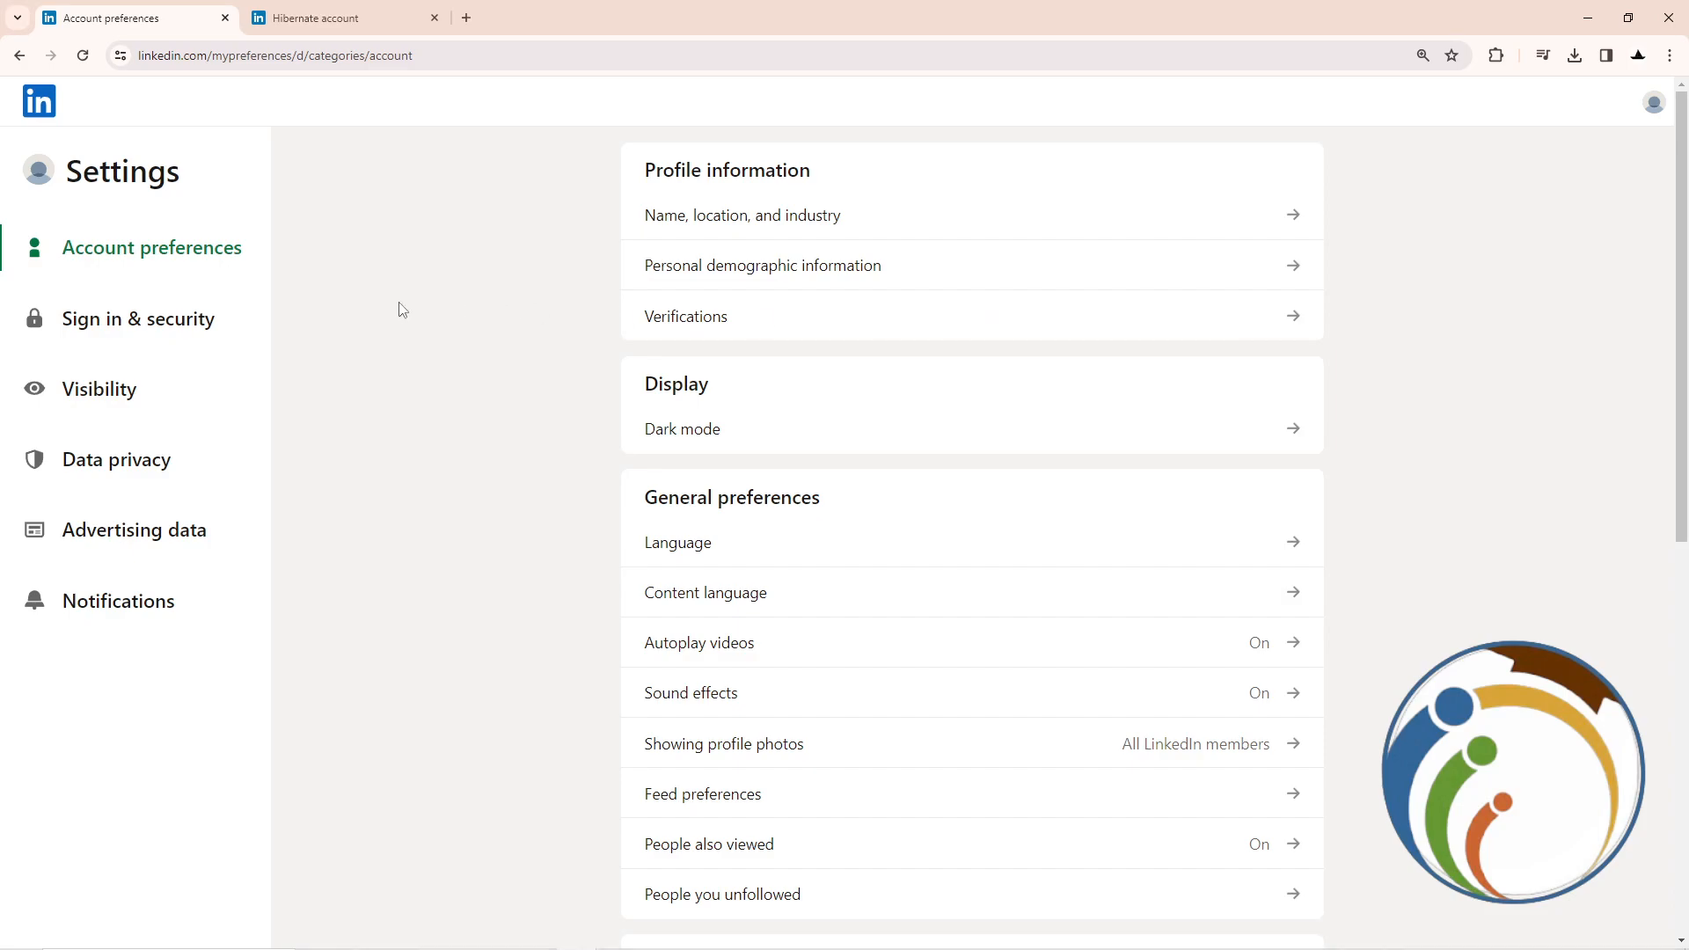
{"action": "mouse_move", "coordinate": [229, 264]}
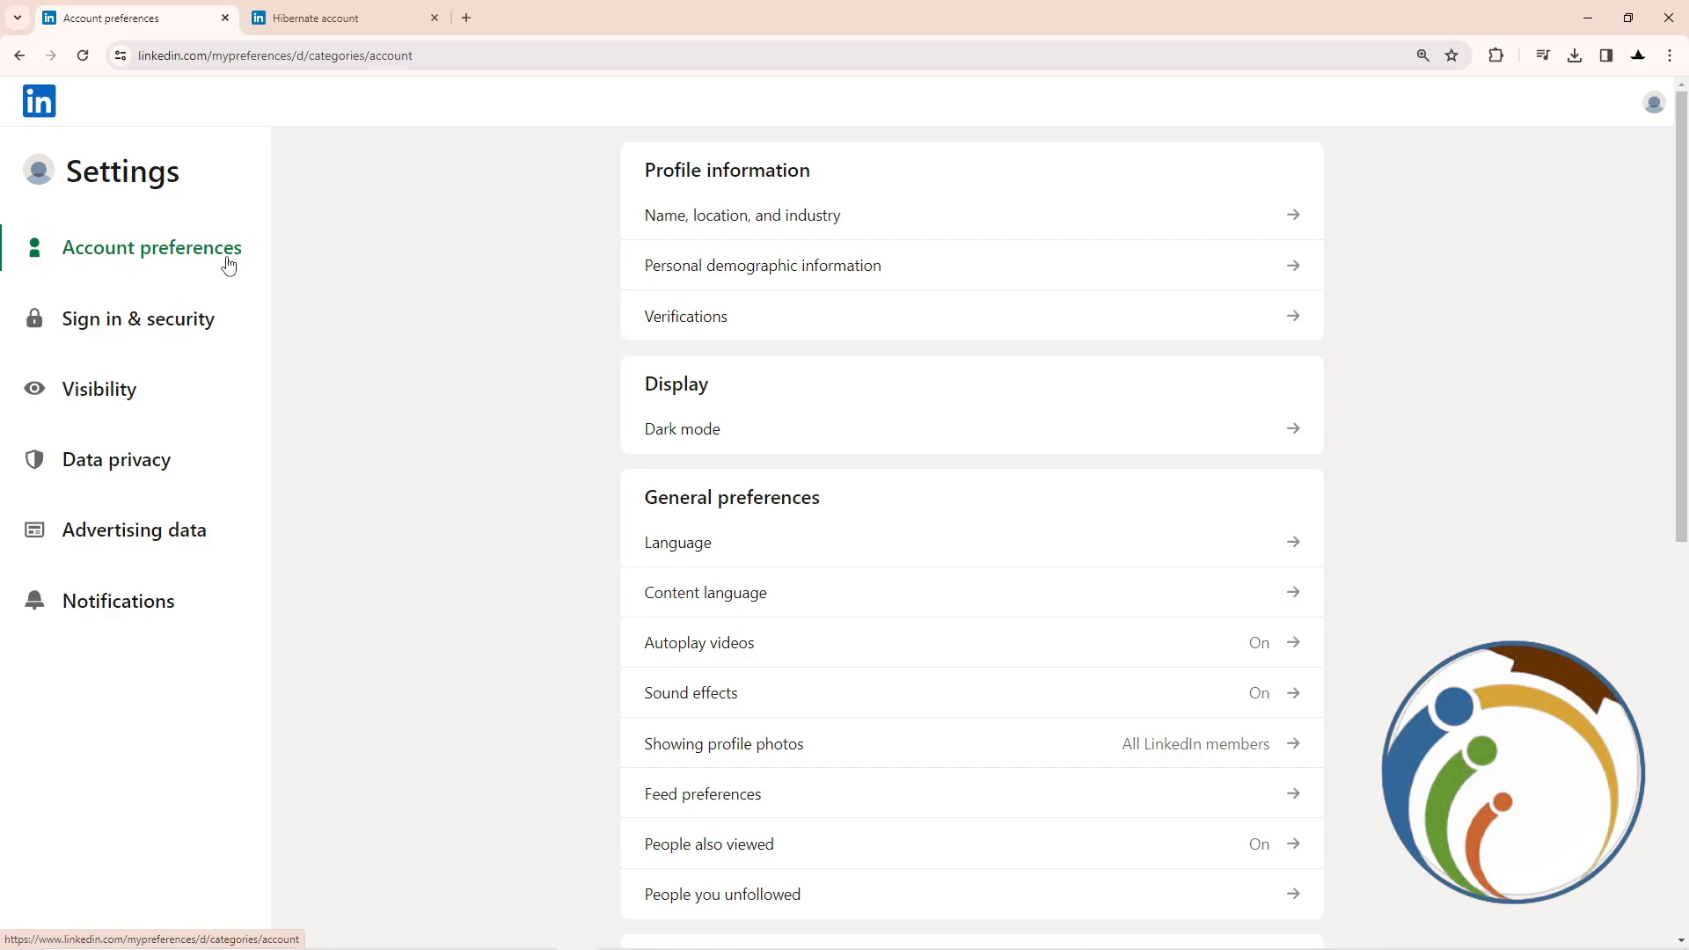
{"action": "scroll", "scroll_direction": "down", "scroll_amount": 3}
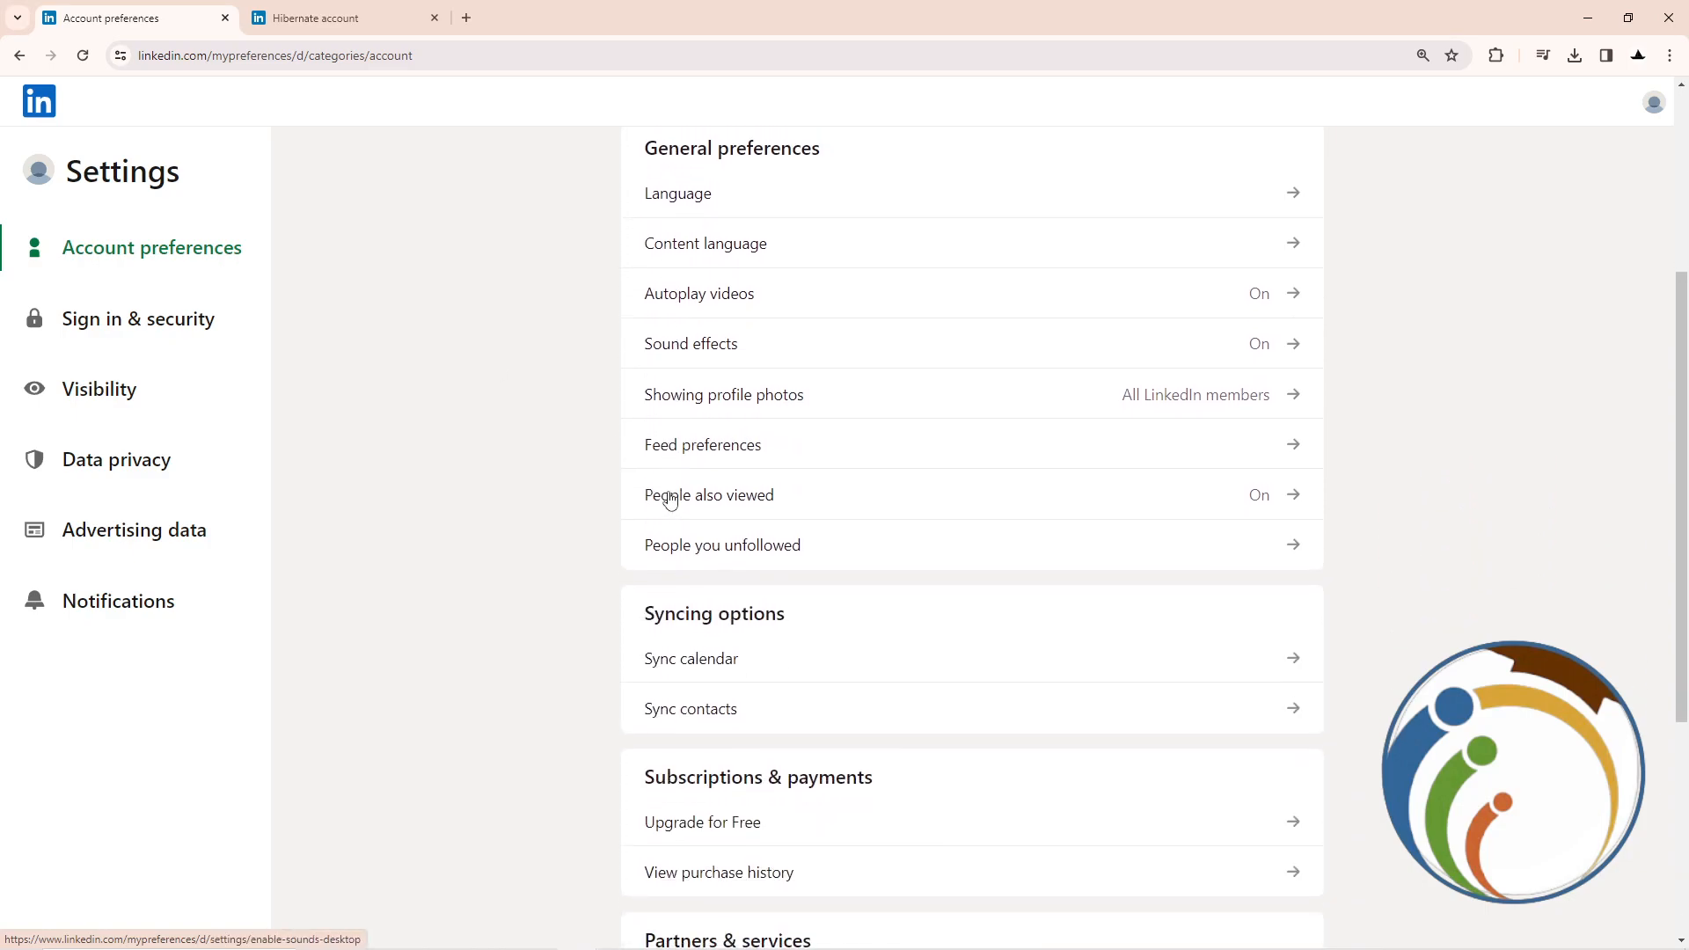
{"action": "scroll", "scroll_direction": "down", "scroll_amount": 3}
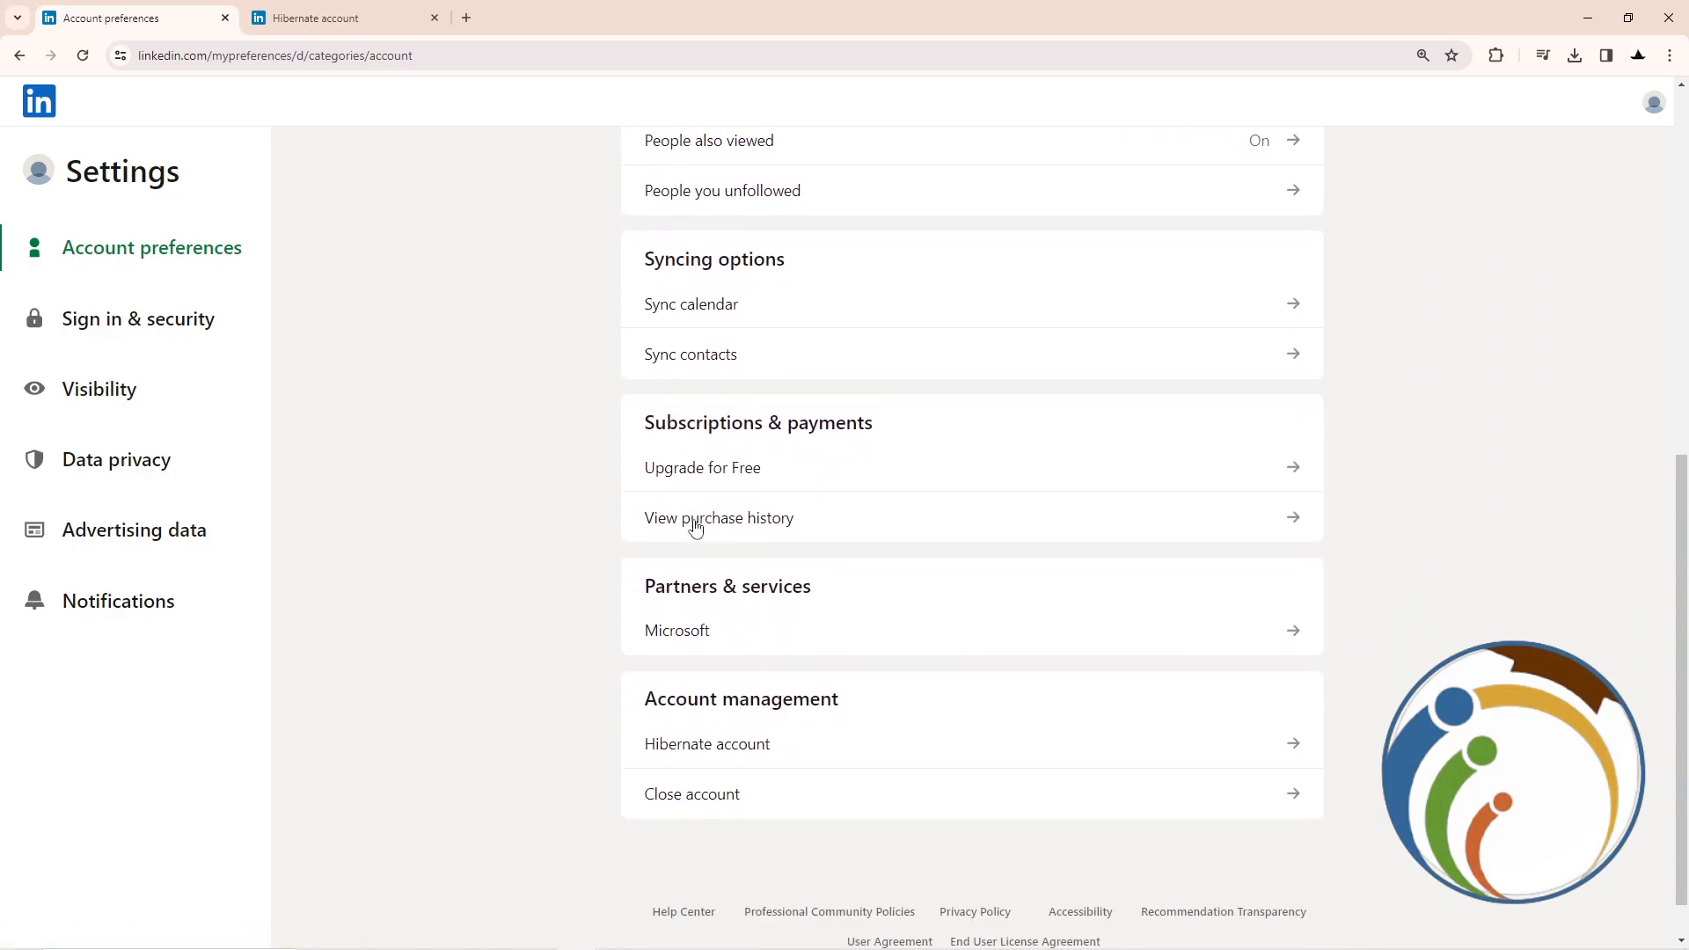
{"action": "mouse_move", "coordinate": [759, 749]}
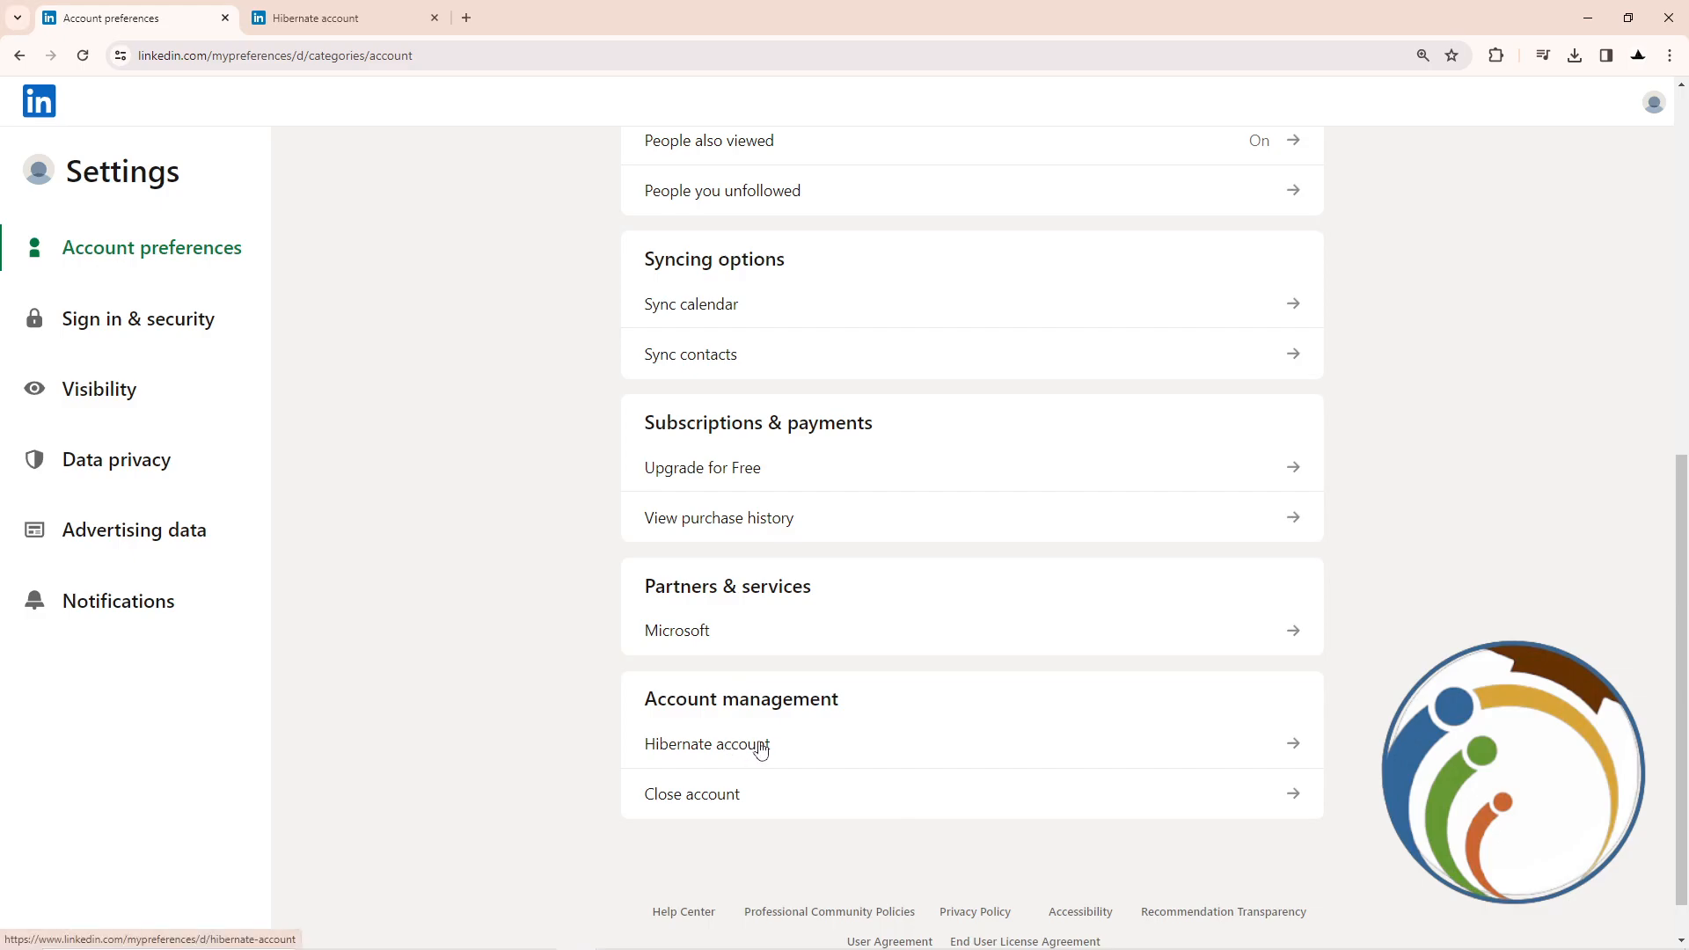
Step: Start Hibernate account and type a reason about deactivating my account temporarily
{"action": "left_click", "coordinate": [707, 744]}
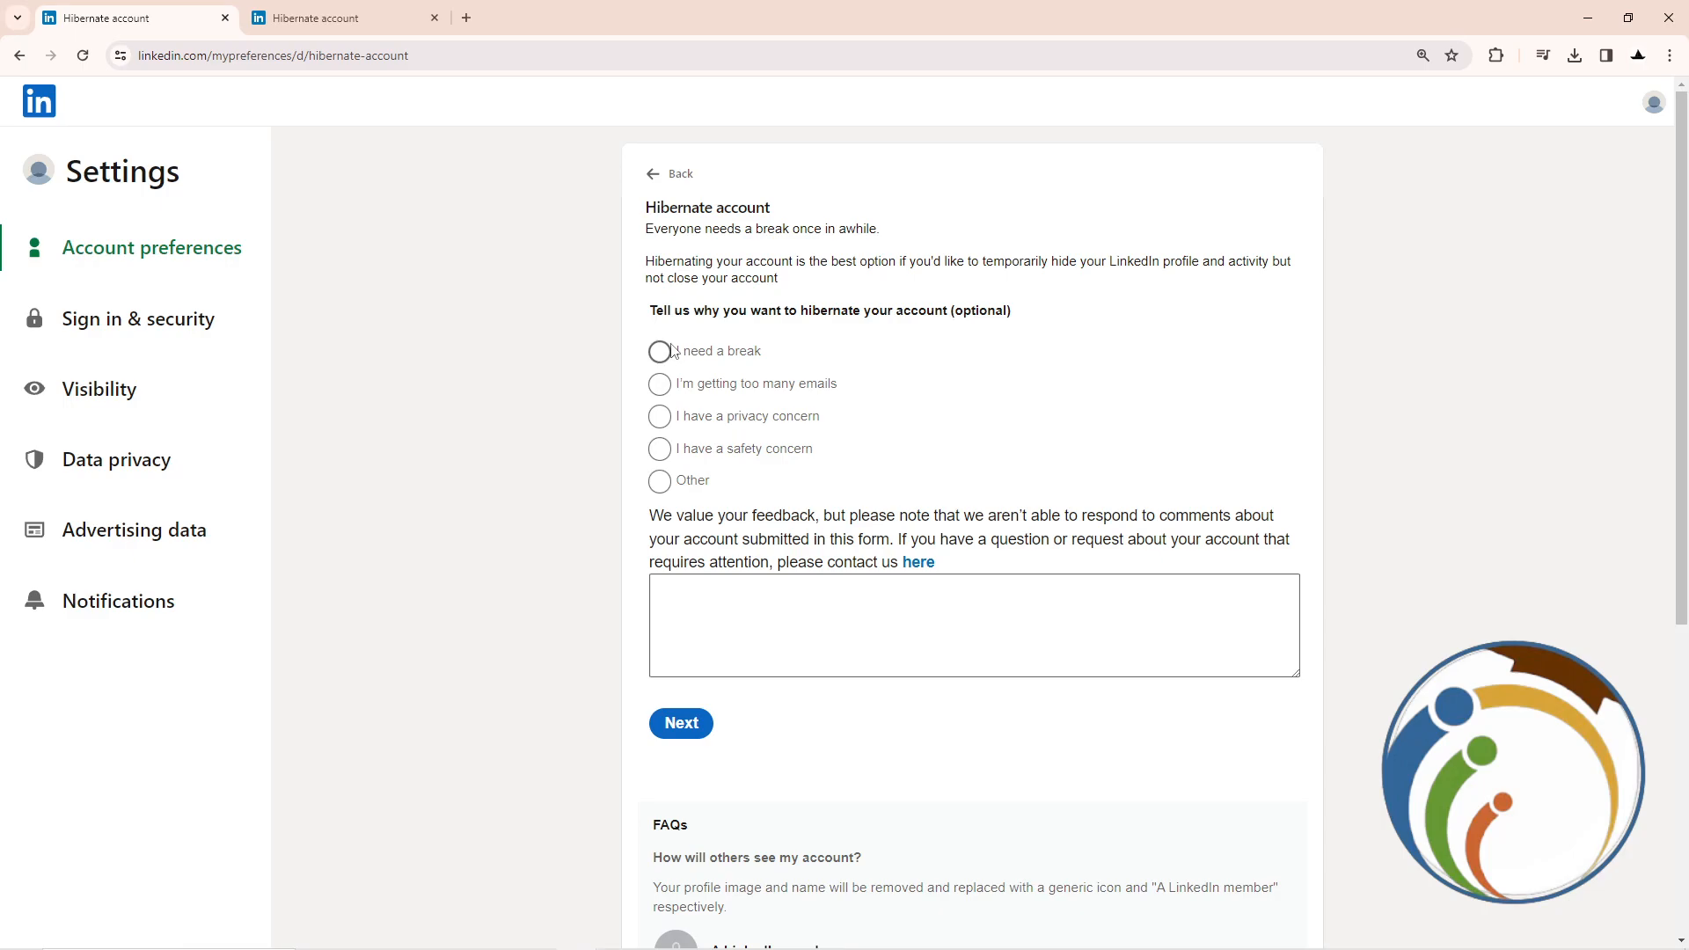
{"action": "mouse_move", "coordinate": [692, 487]}
{"action": "type", "text": "I"}
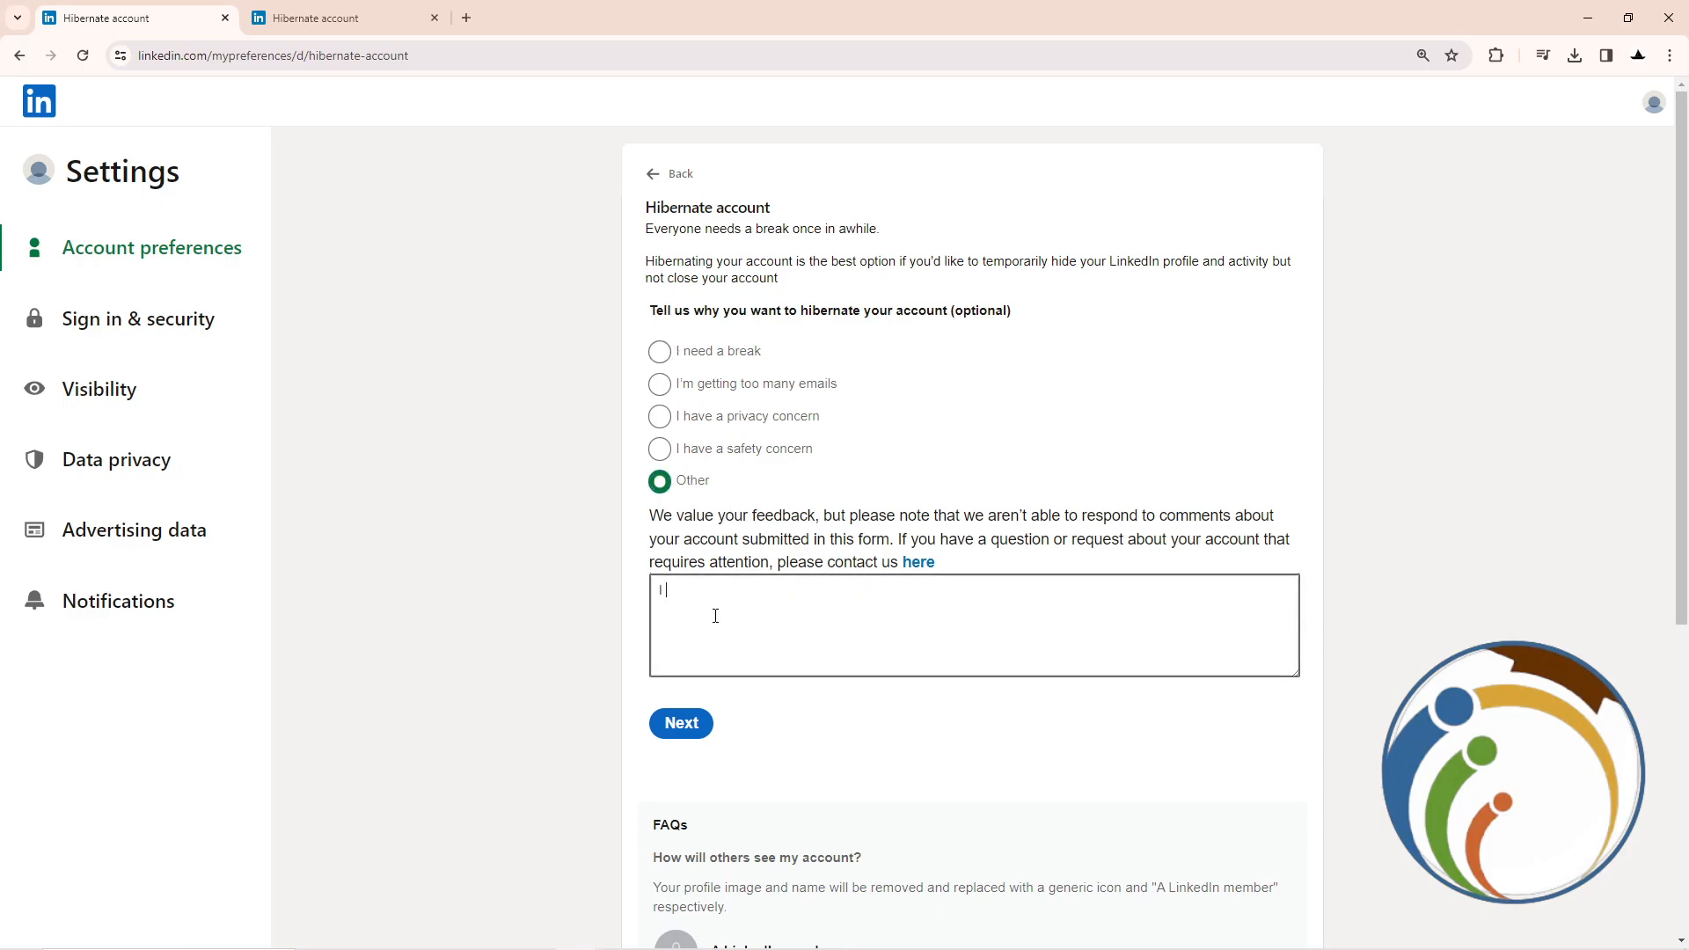
{"action": "type", "text": "Want Only to"}
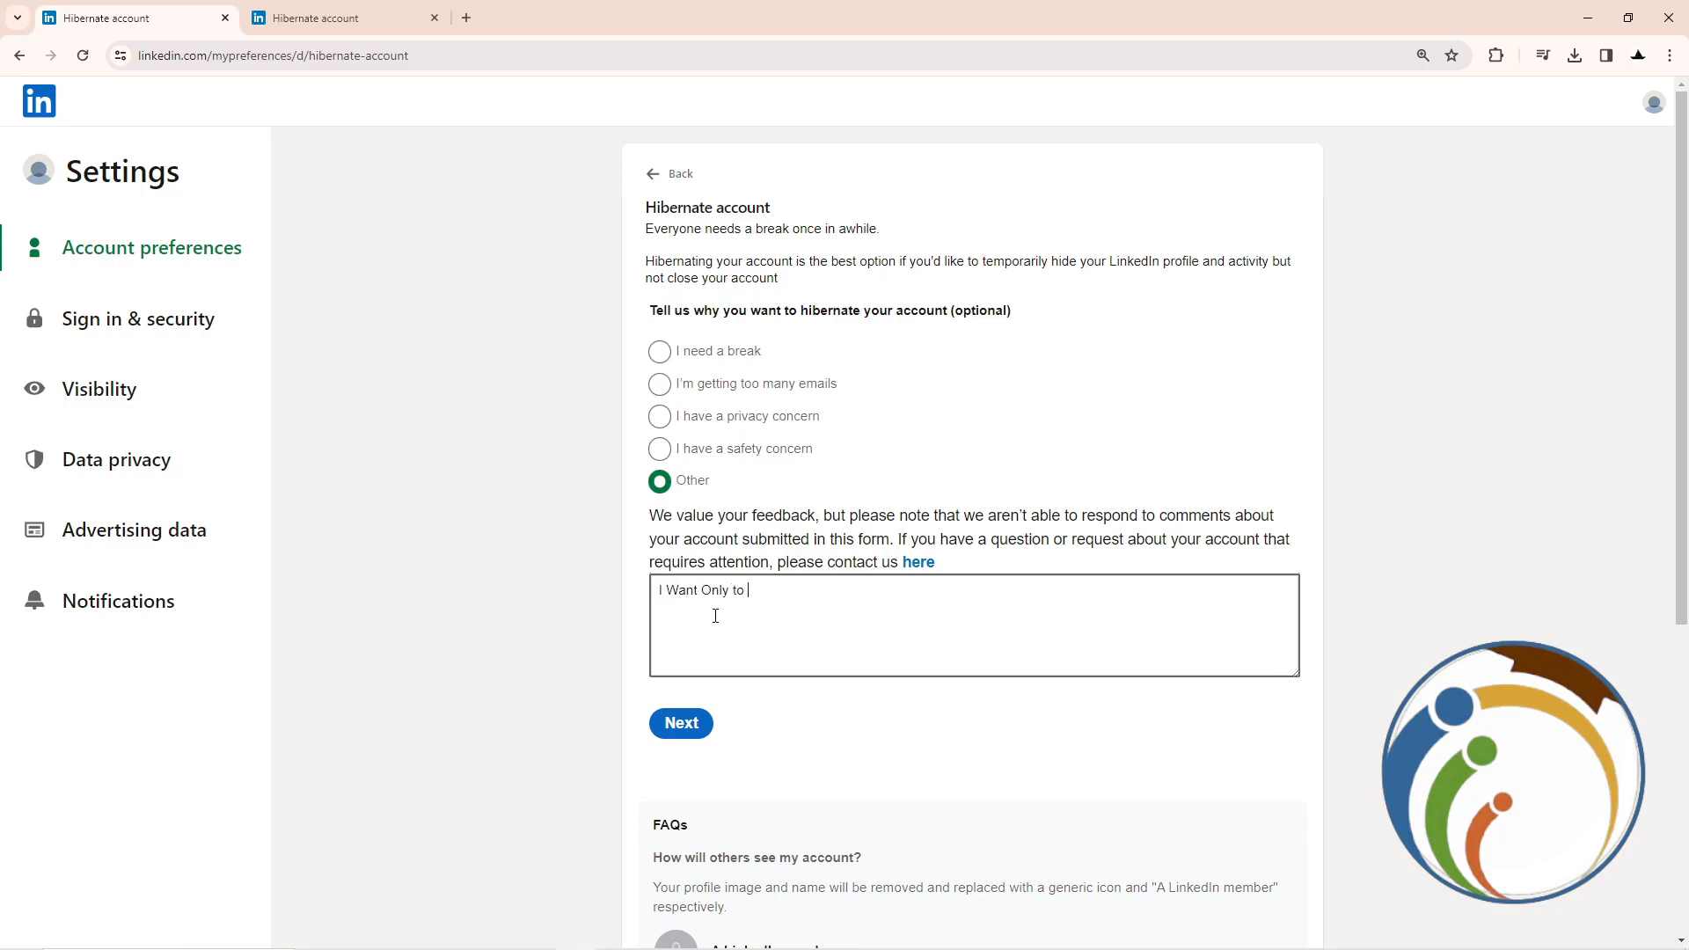
{"action": "type", "text": "Deactivate"}
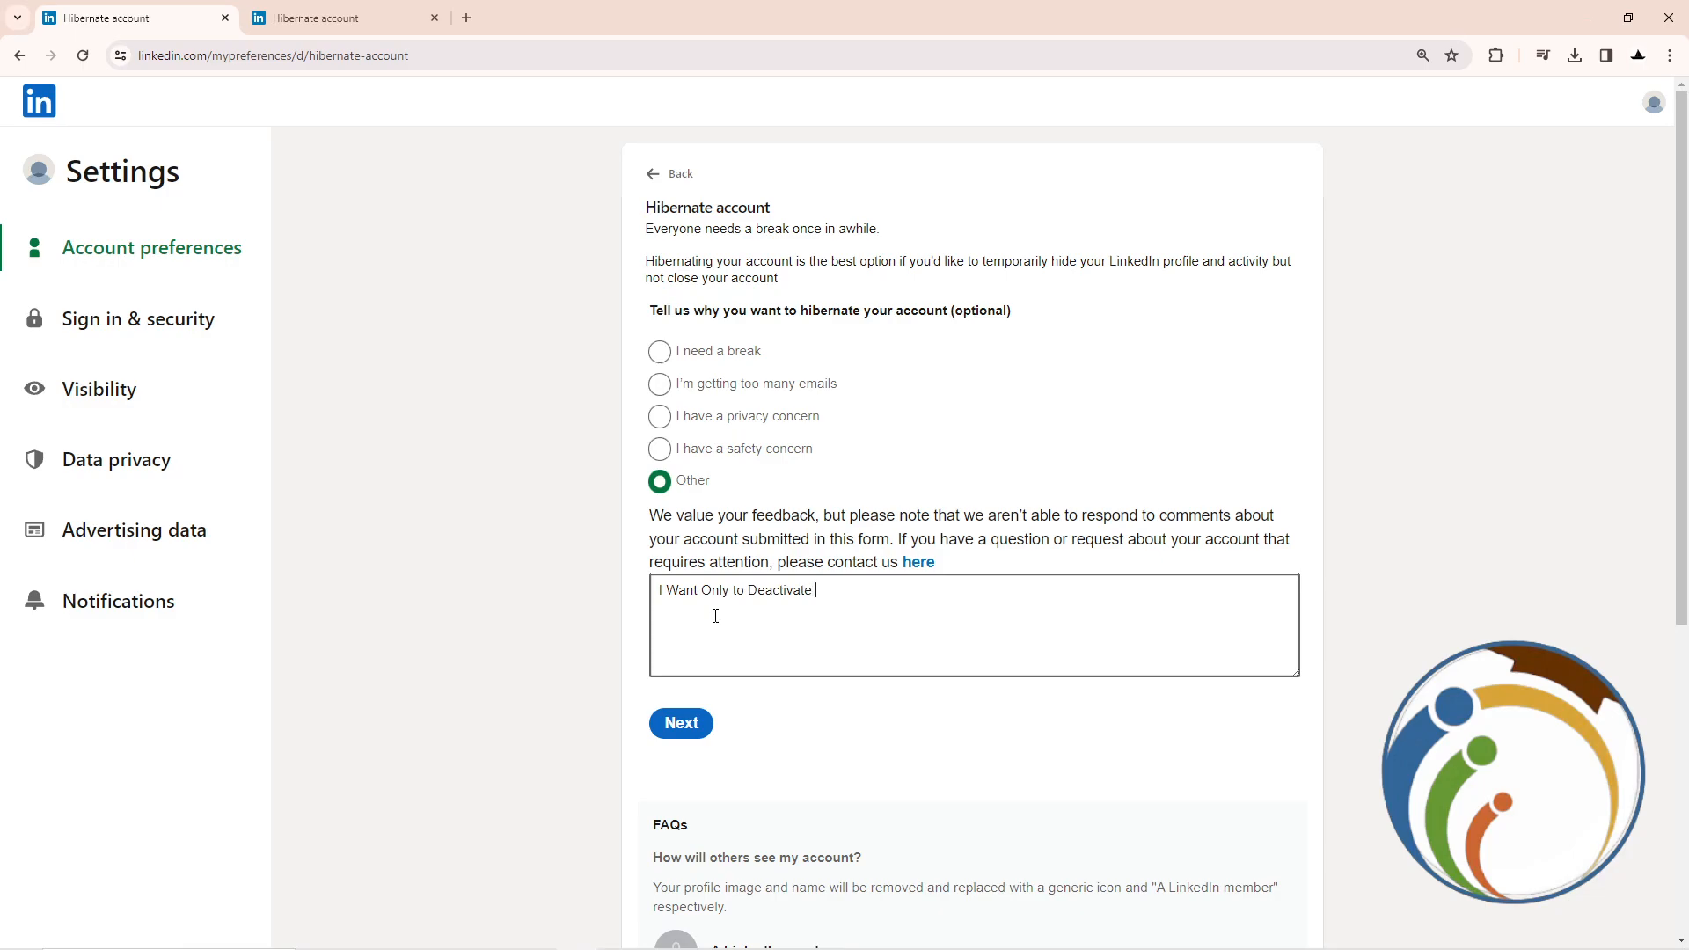
{"action": "type", "text": "My Account"}
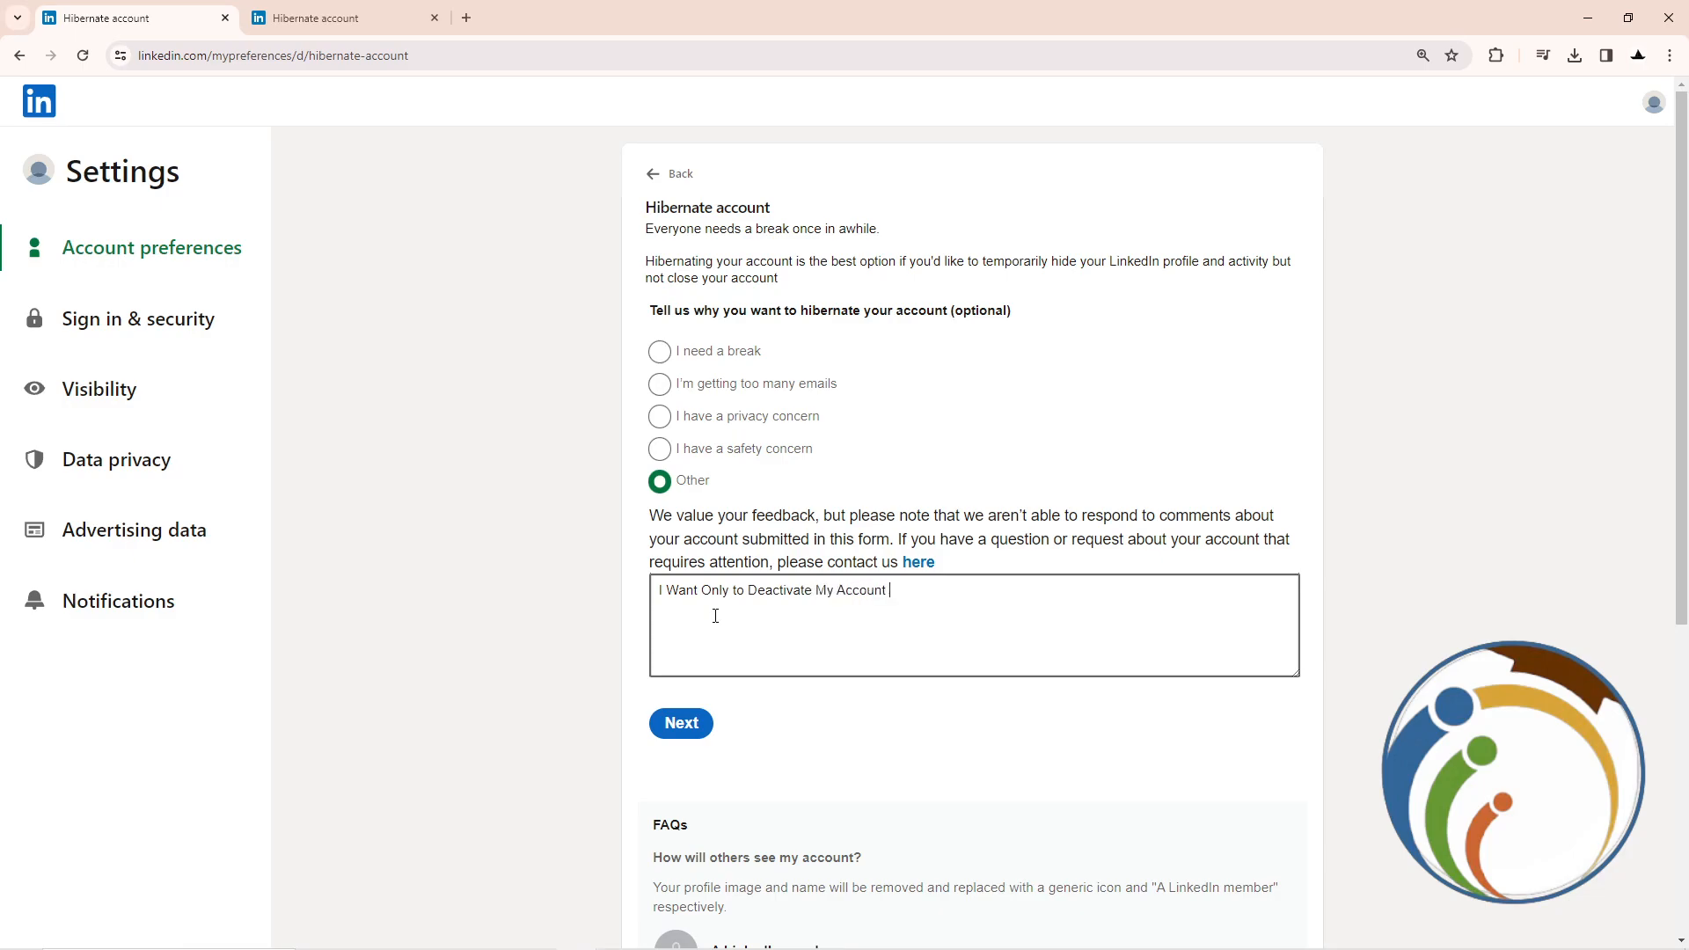
{"action": "type", "text": "Tempora"}
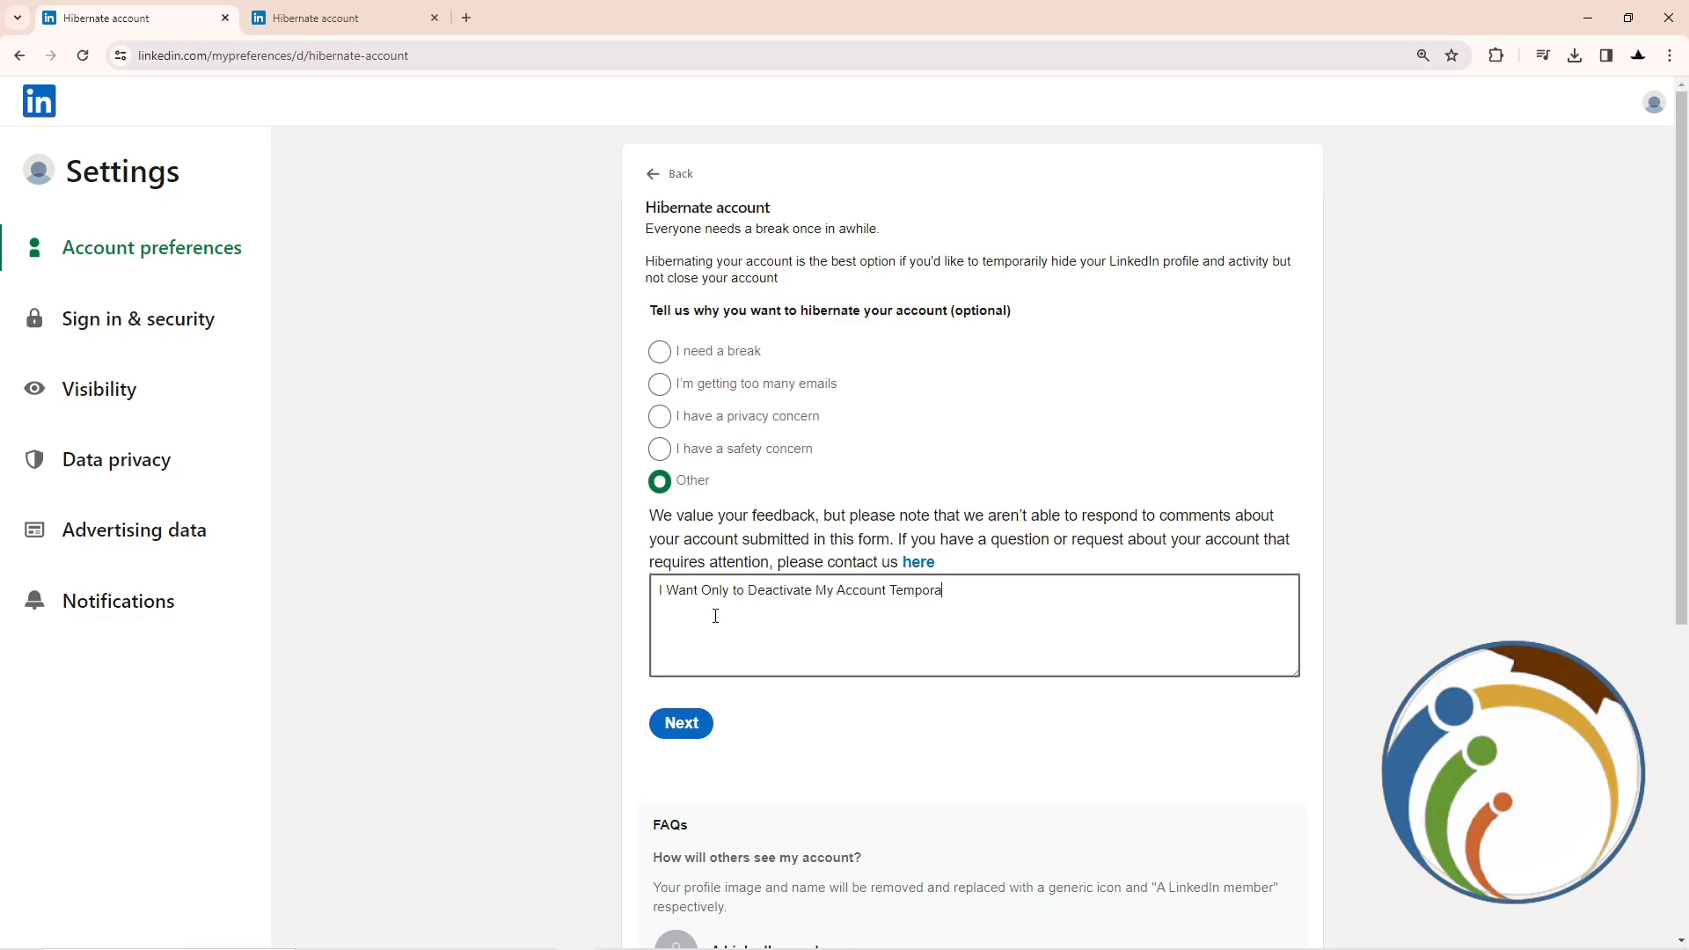
{"action": "key", "text": "Backspace"}
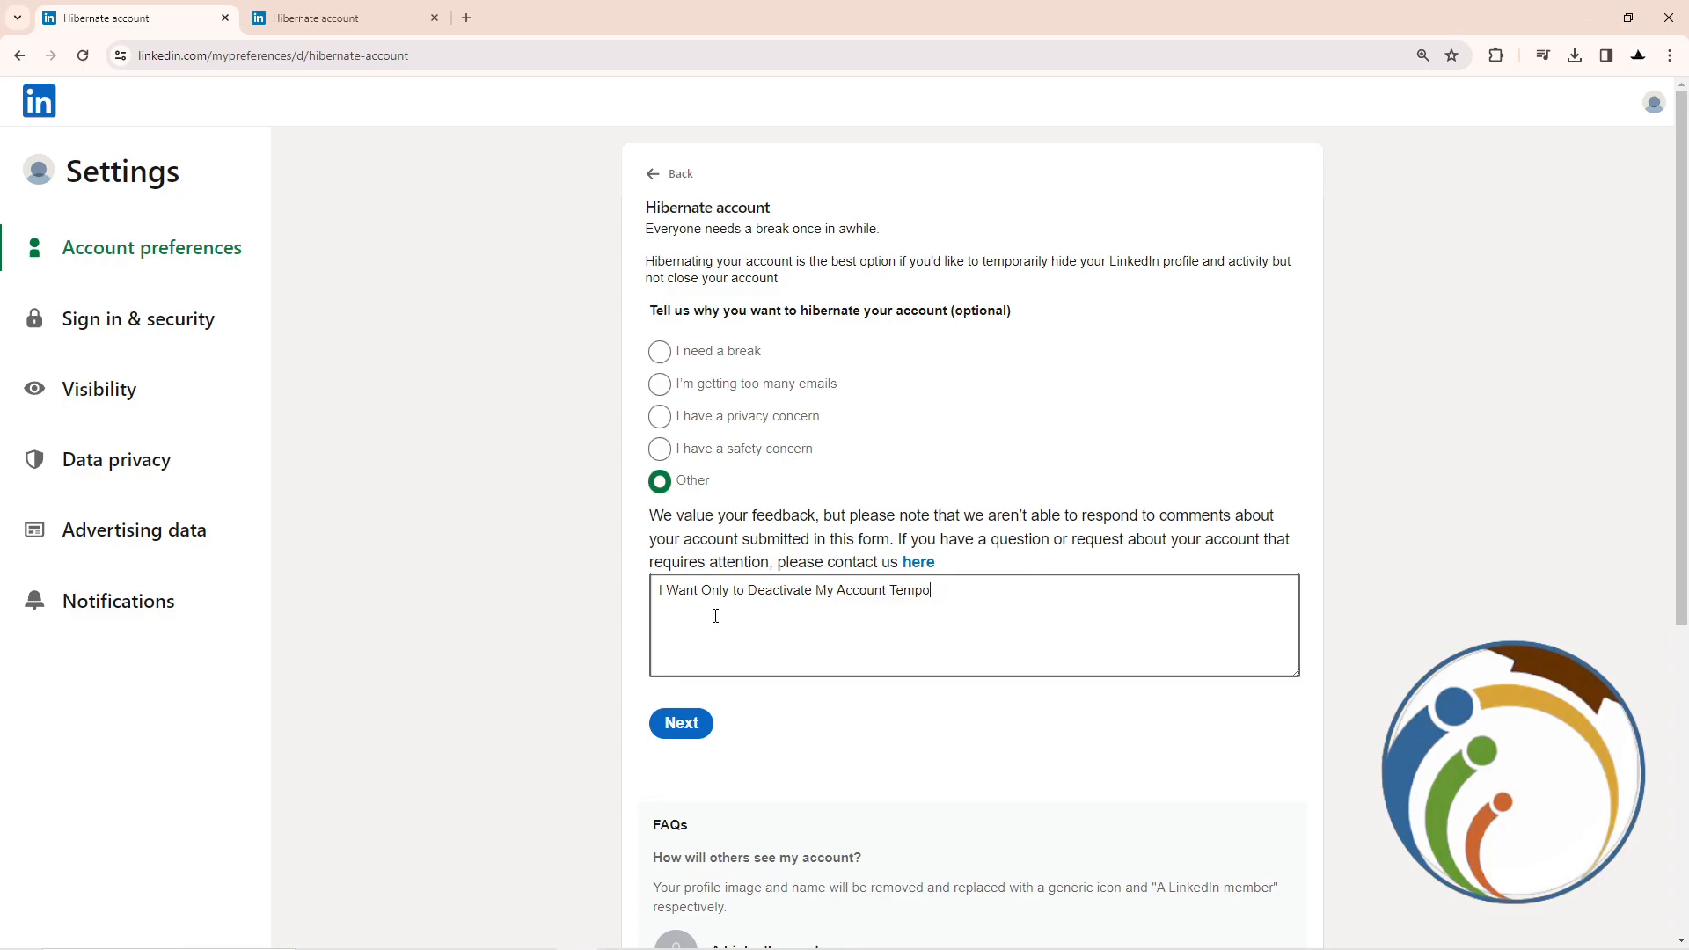
{"action": "key", "text": "Backspace"}
{"action": "type", "text": "For a Short t"}
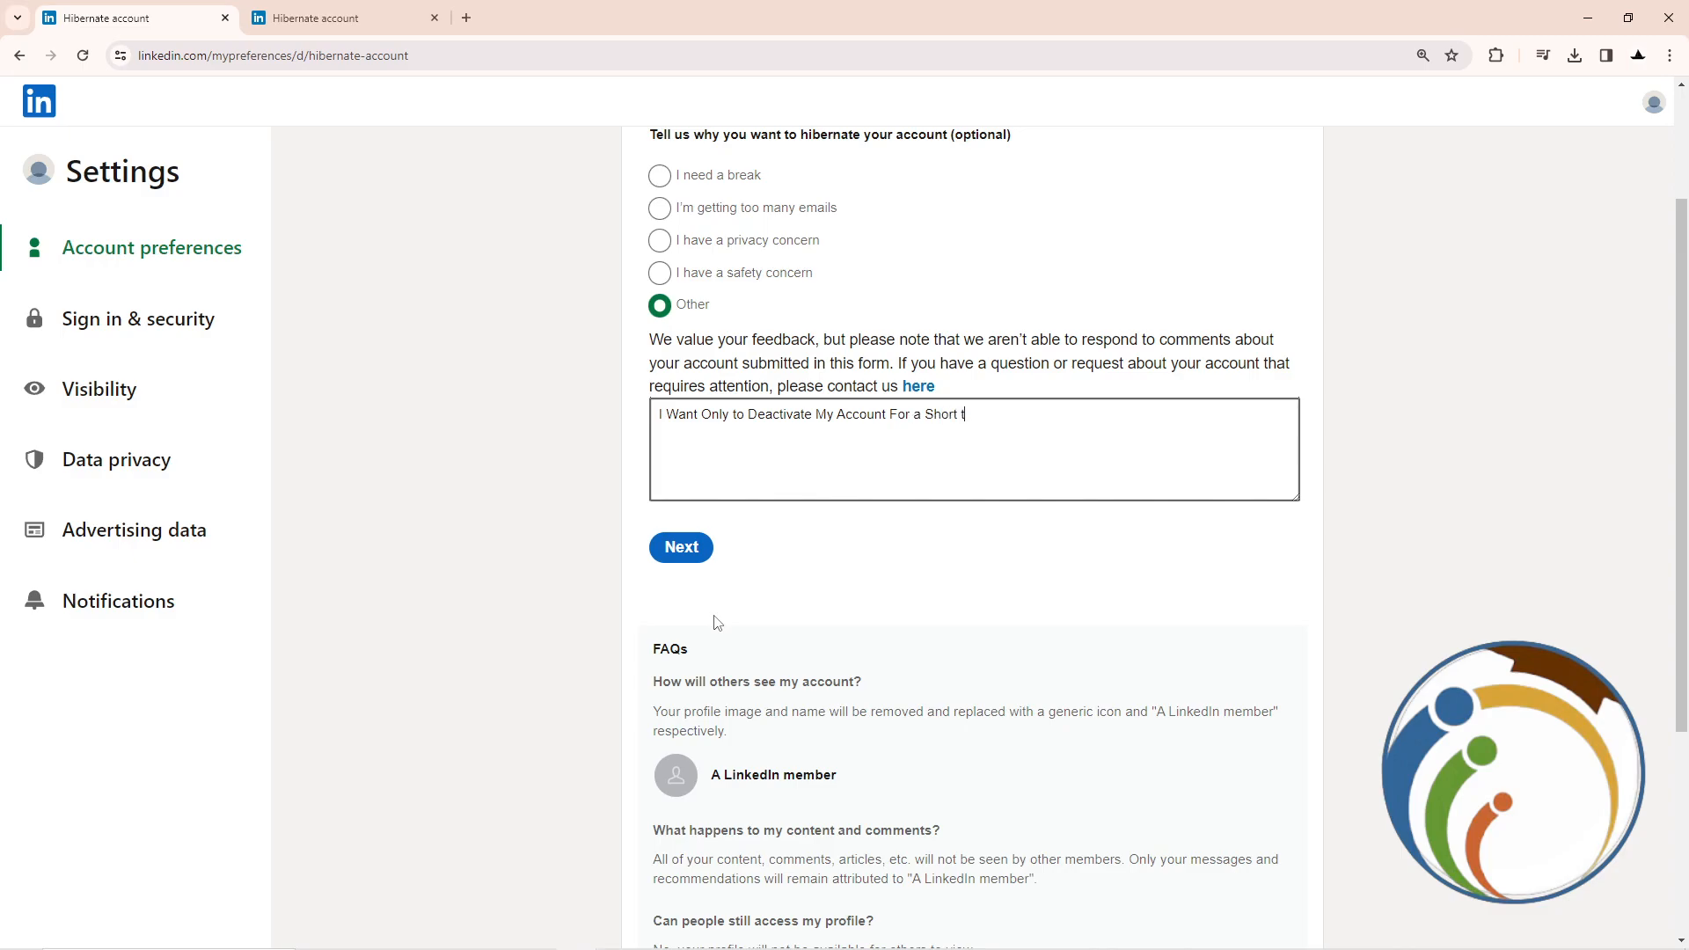
Step: Submit the hibernation reason to reach the password confirmation step
{"action": "left_click", "coordinate": [681, 547]}
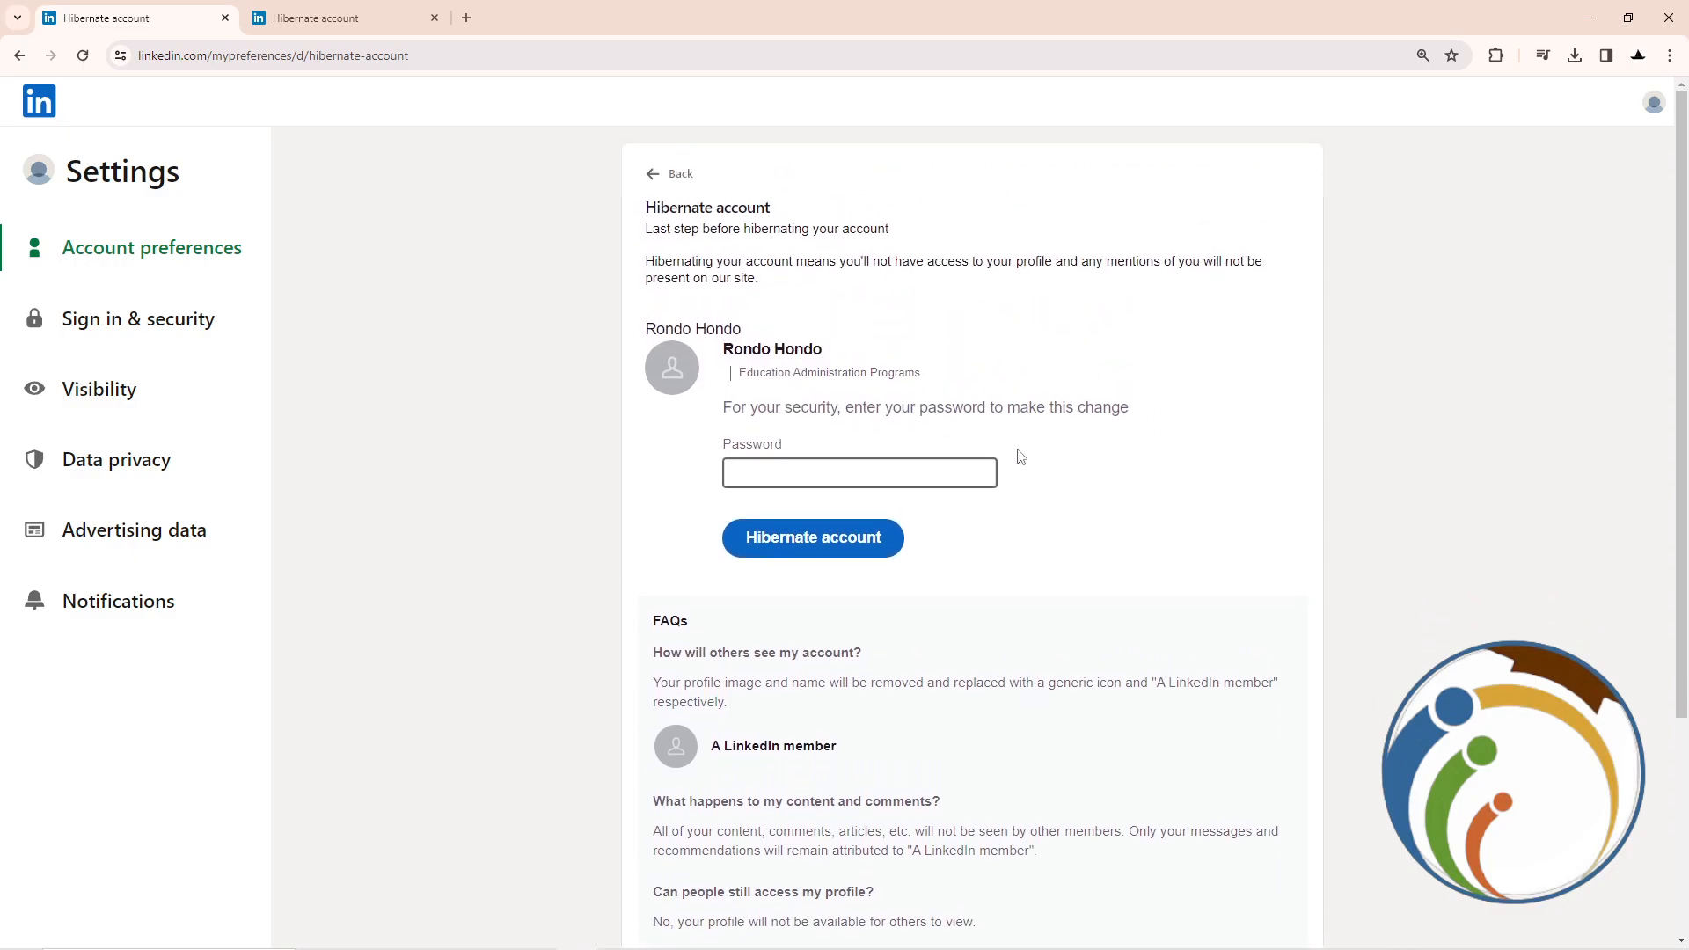
{"action": "mouse_move", "coordinate": [1095, 499]}
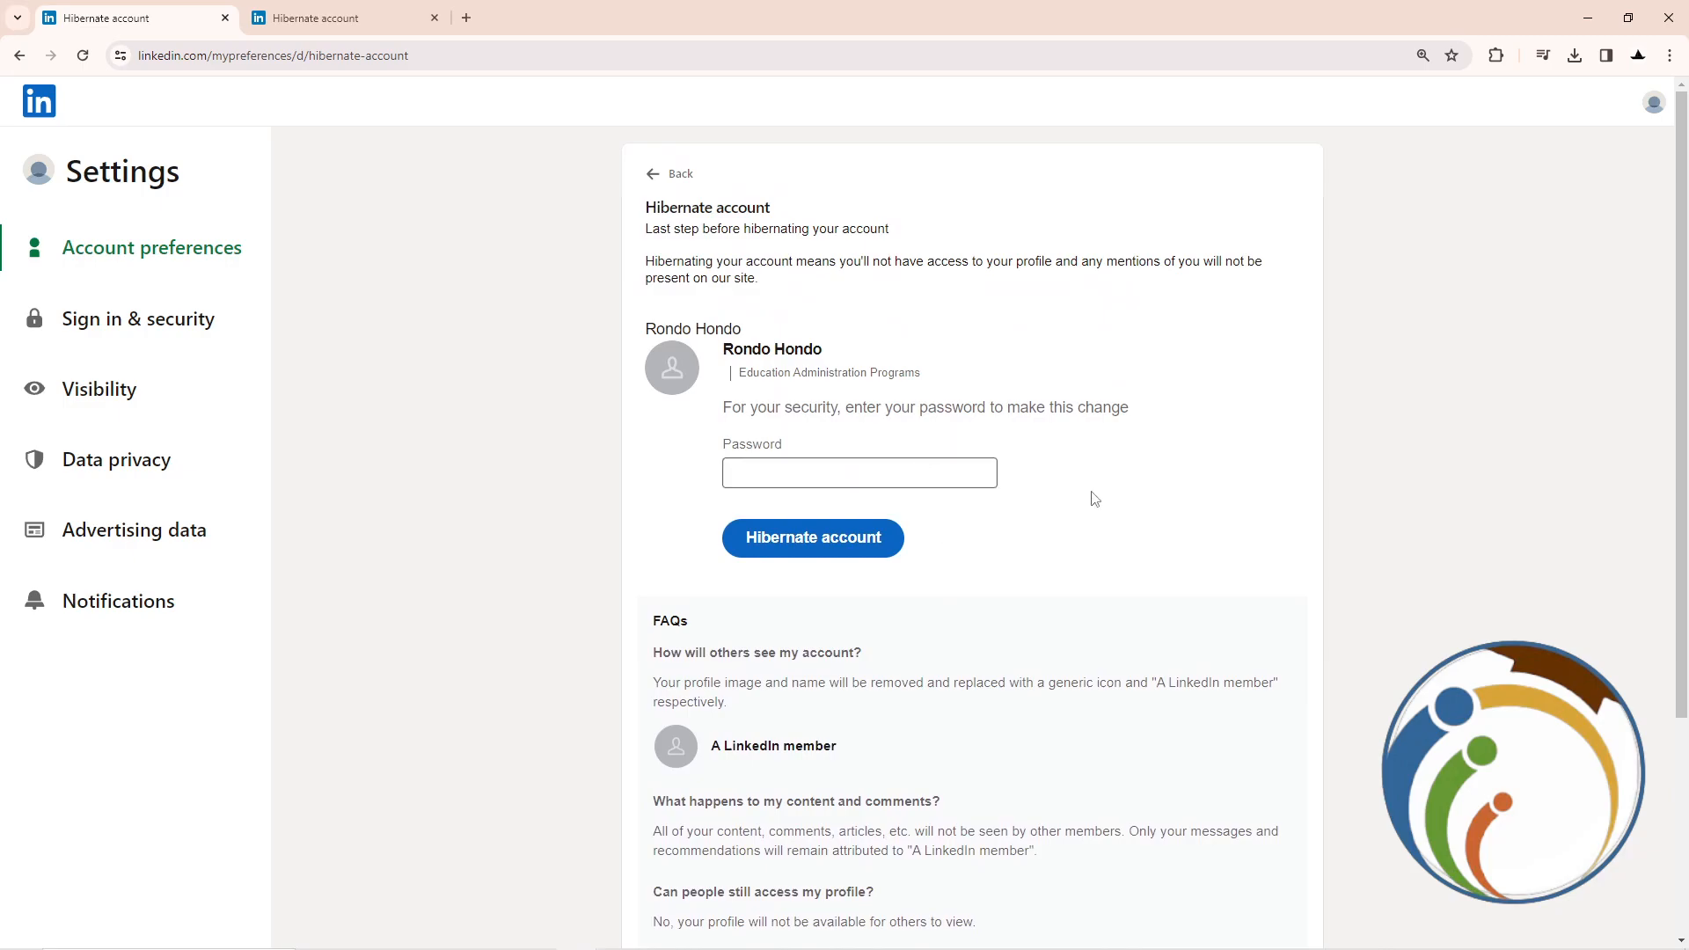
{"action": "mouse_move", "coordinate": [1020, 390]}
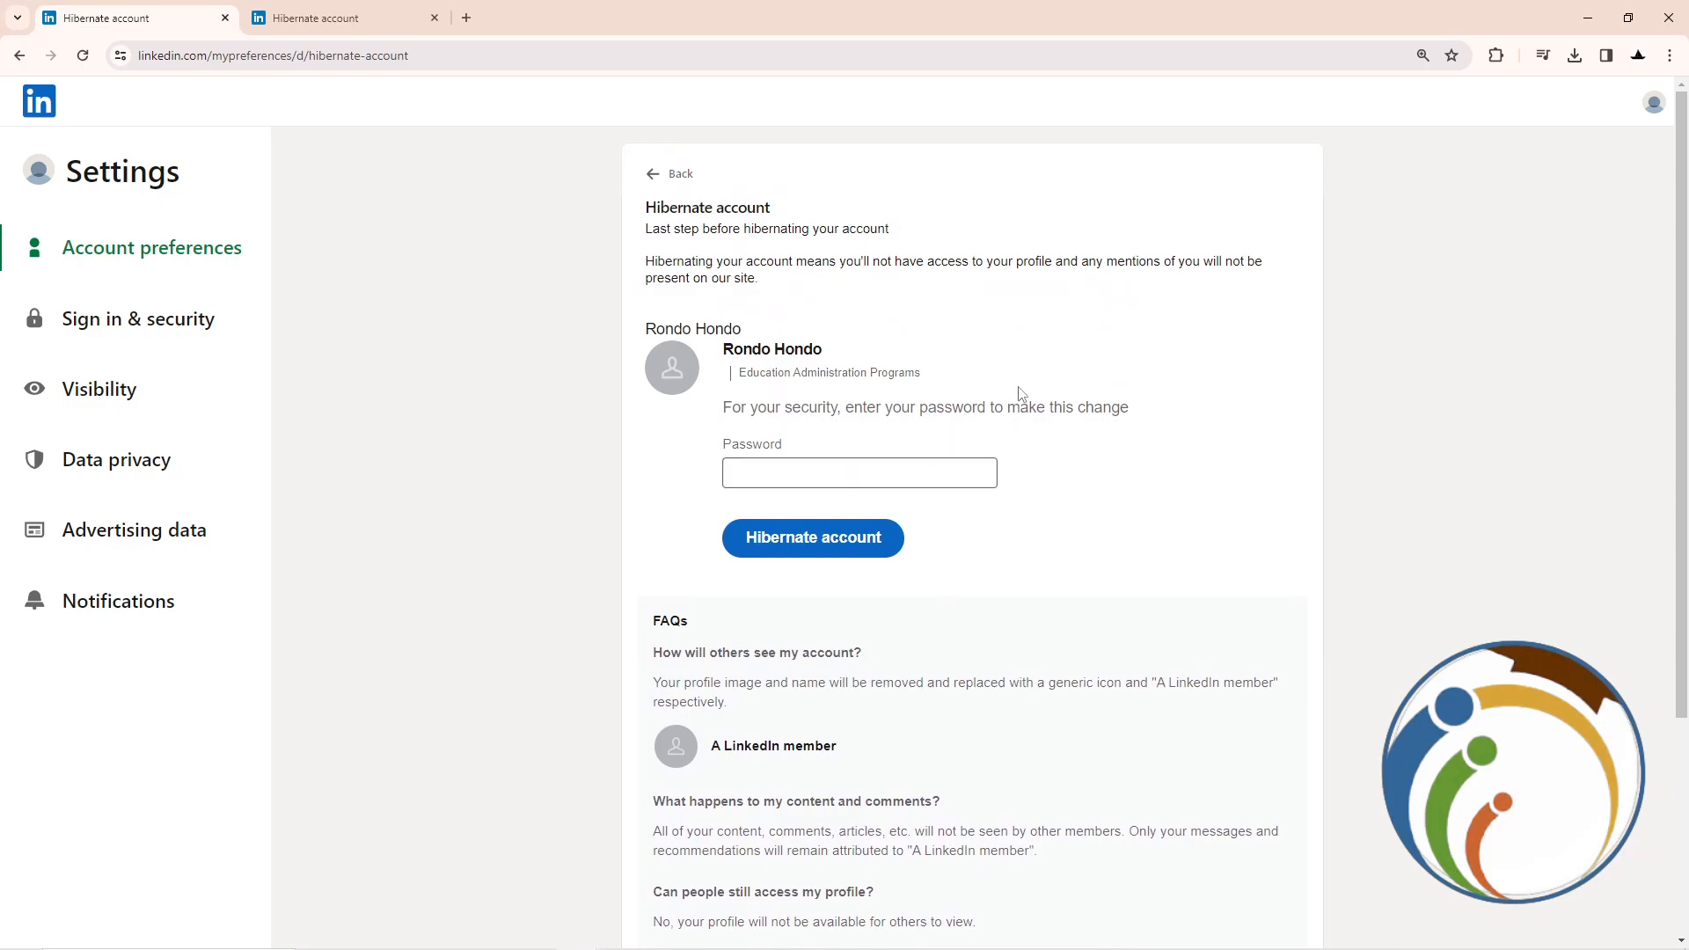